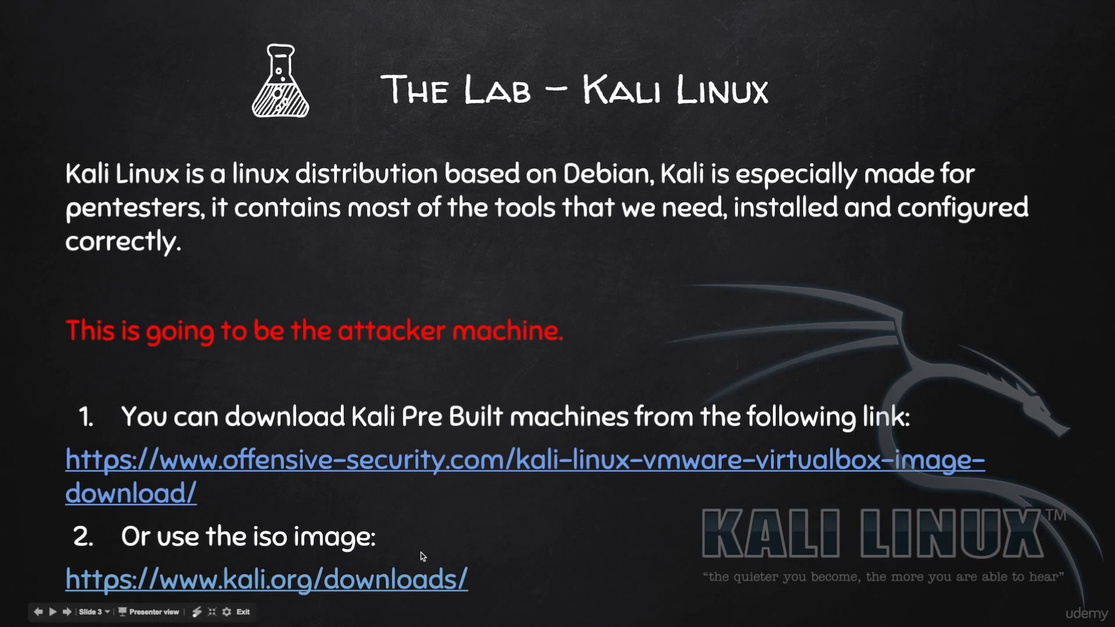
mouse_move(285, 554)
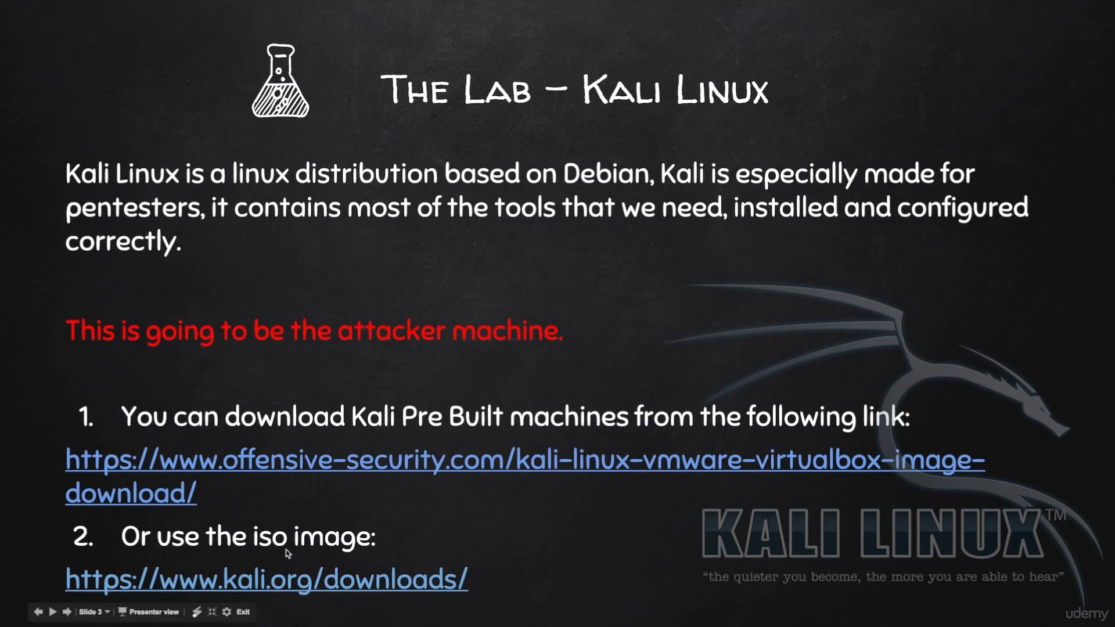
mouse_move(226, 481)
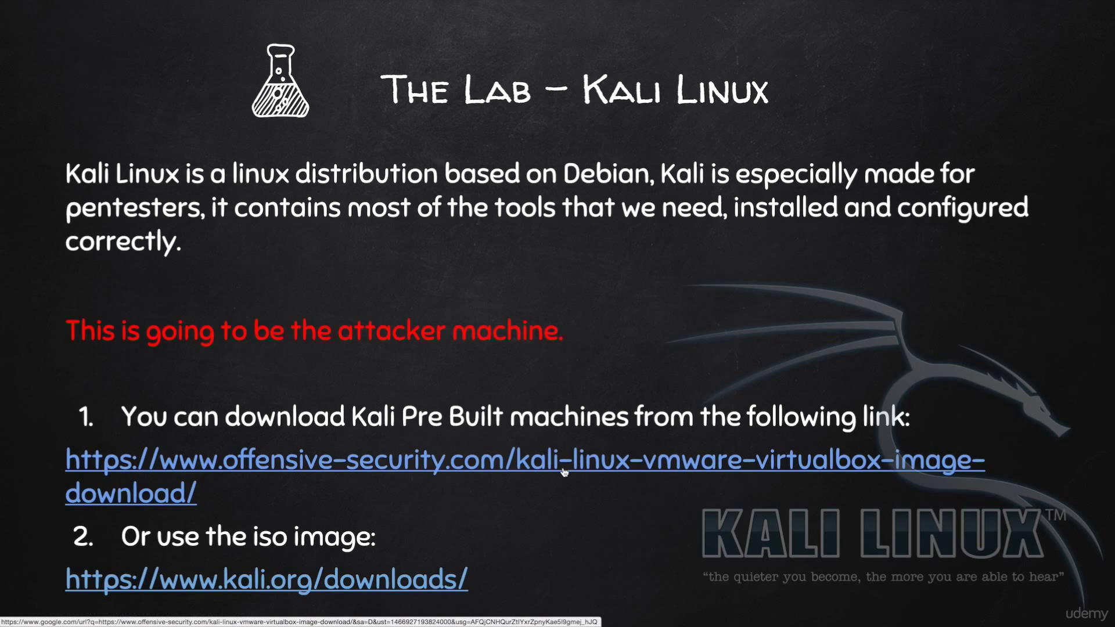
mouse_move(507, 438)
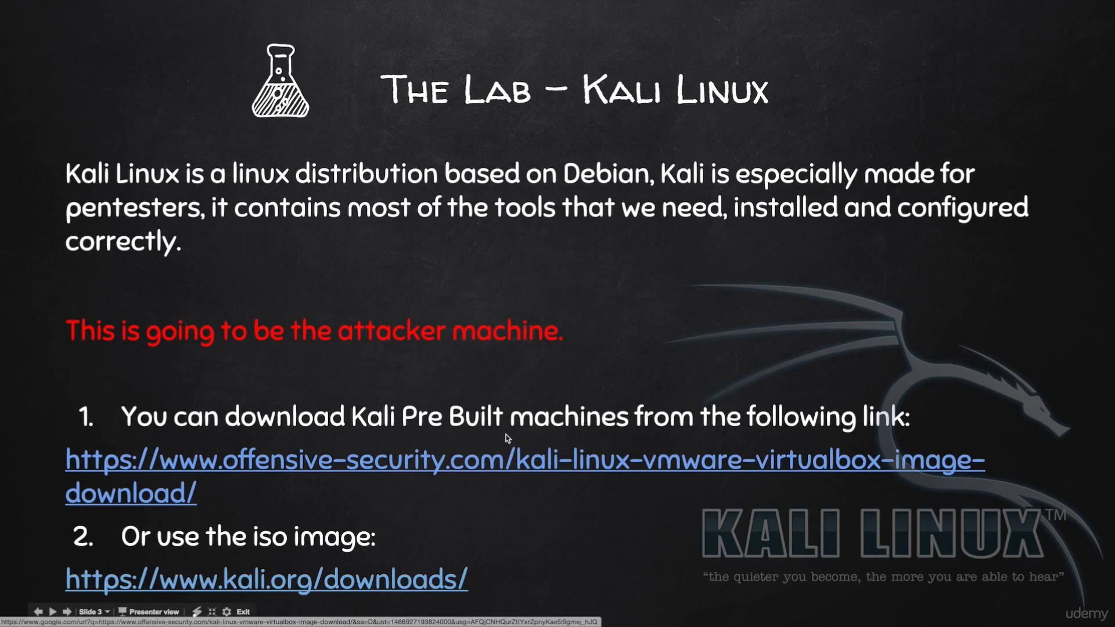
mouse_move(497, 468)
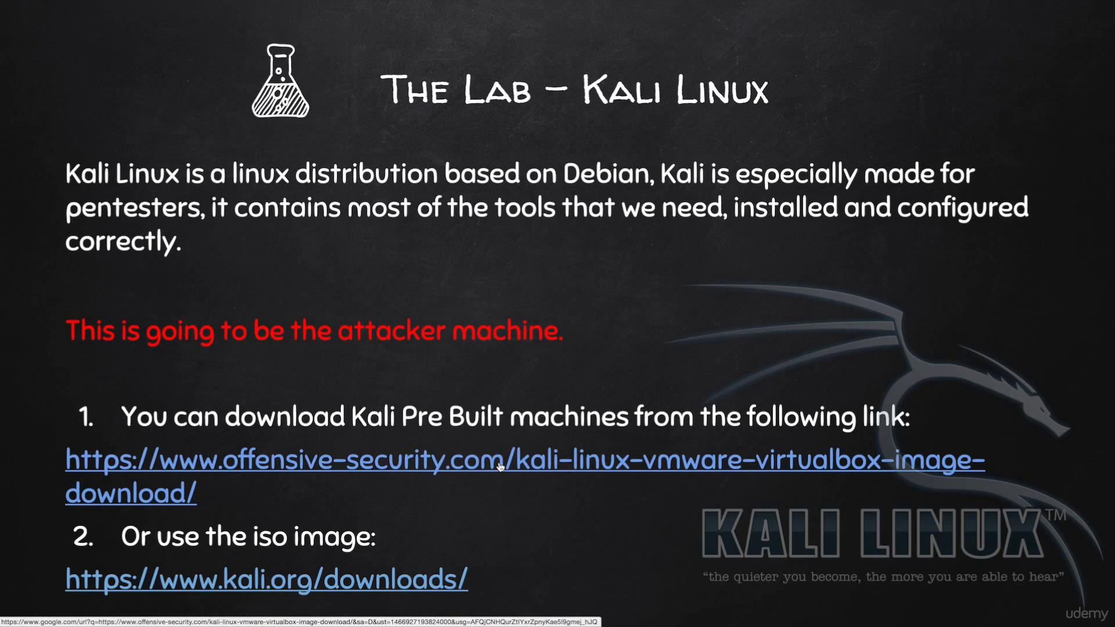
mouse_move(1064, 398)
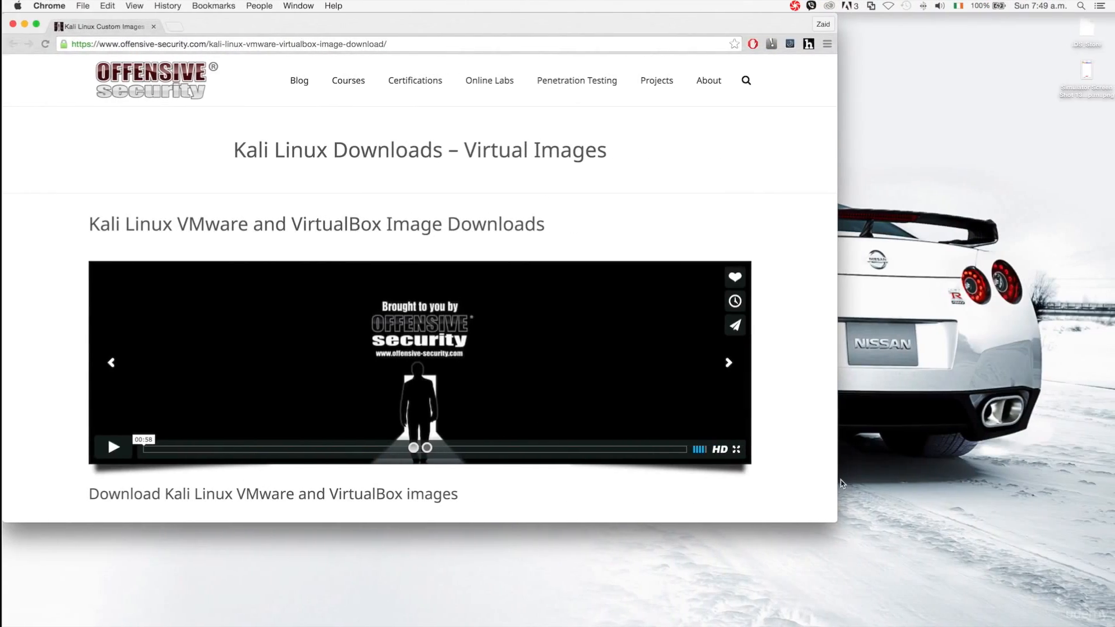
Scroll the downloads page and show the Prebuilt Kali Linux VirtualBox Images list.
scroll(down, 3)
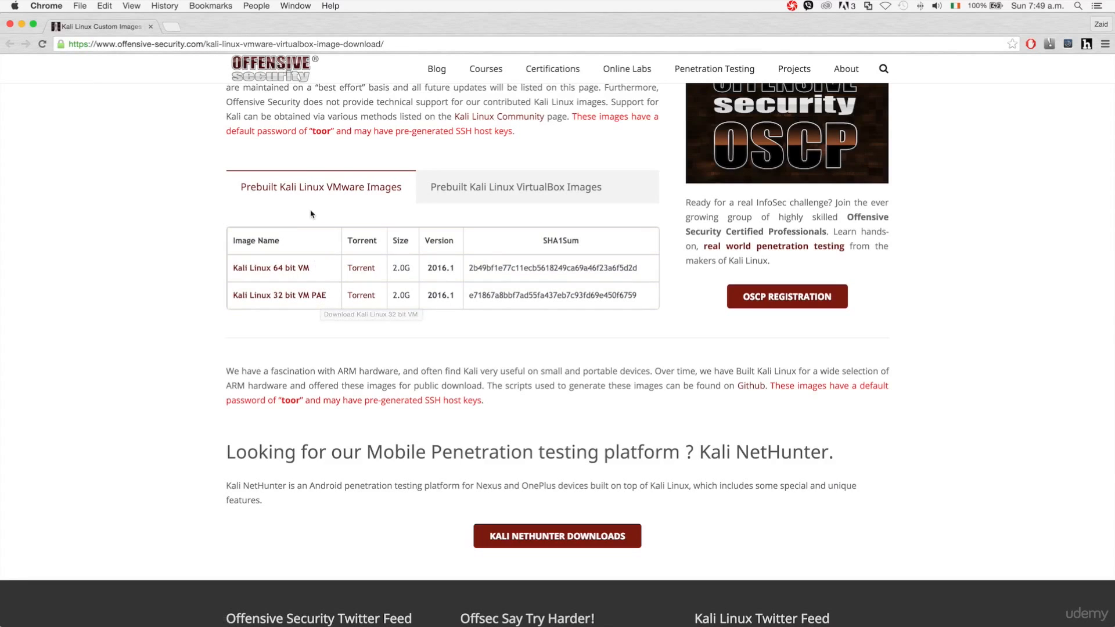
mouse_move(317, 208)
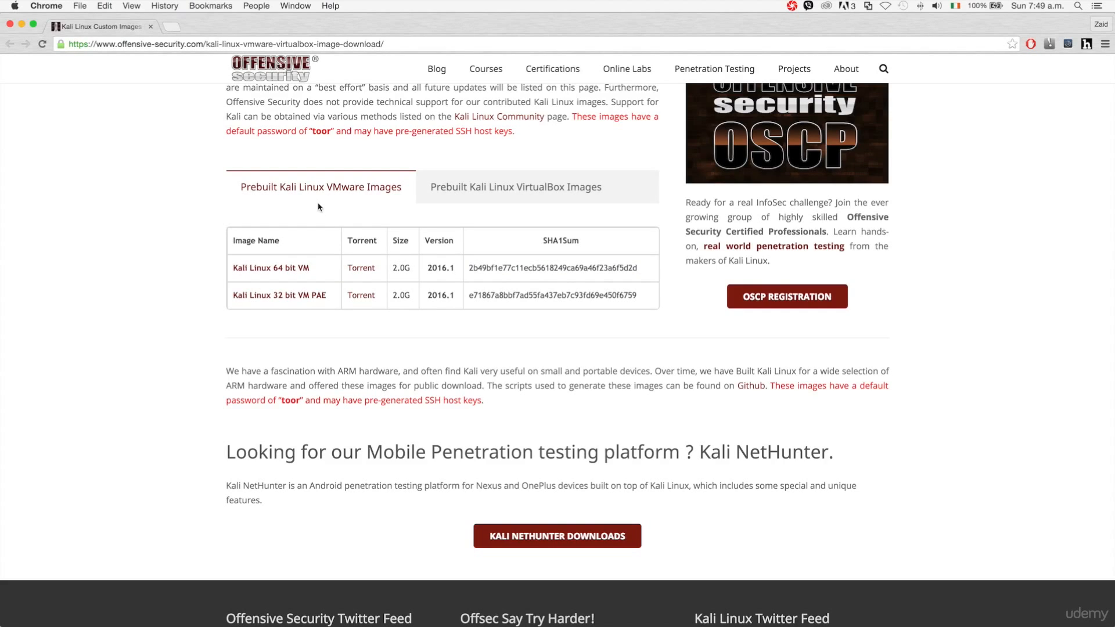
mouse_move(437, 195)
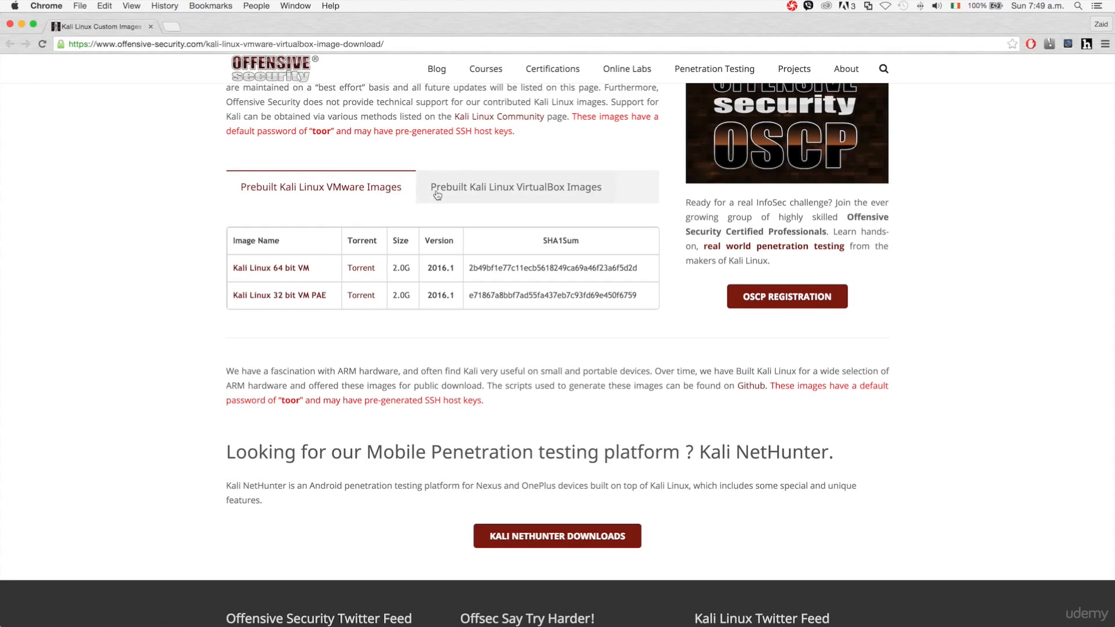
click(515, 186)
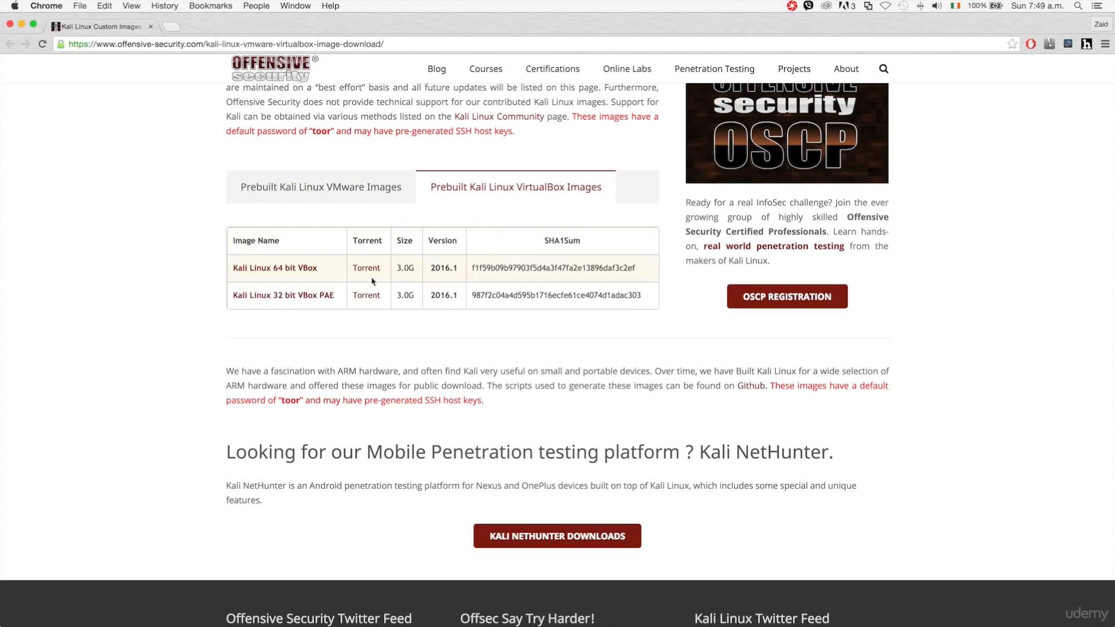
mouse_move(298, 300)
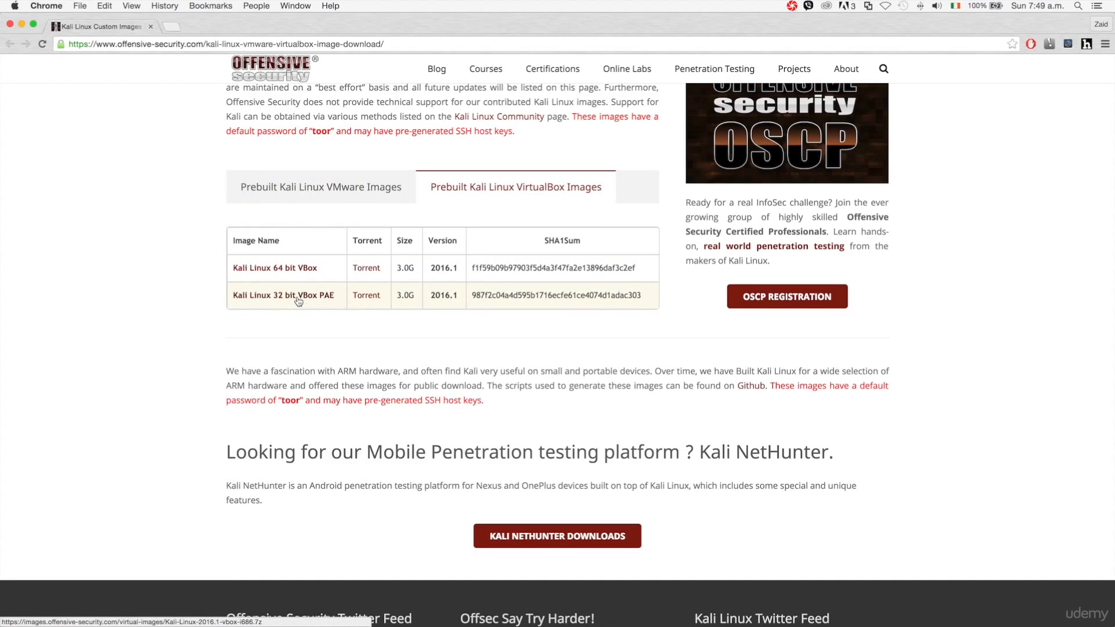
mouse_move(258, 297)
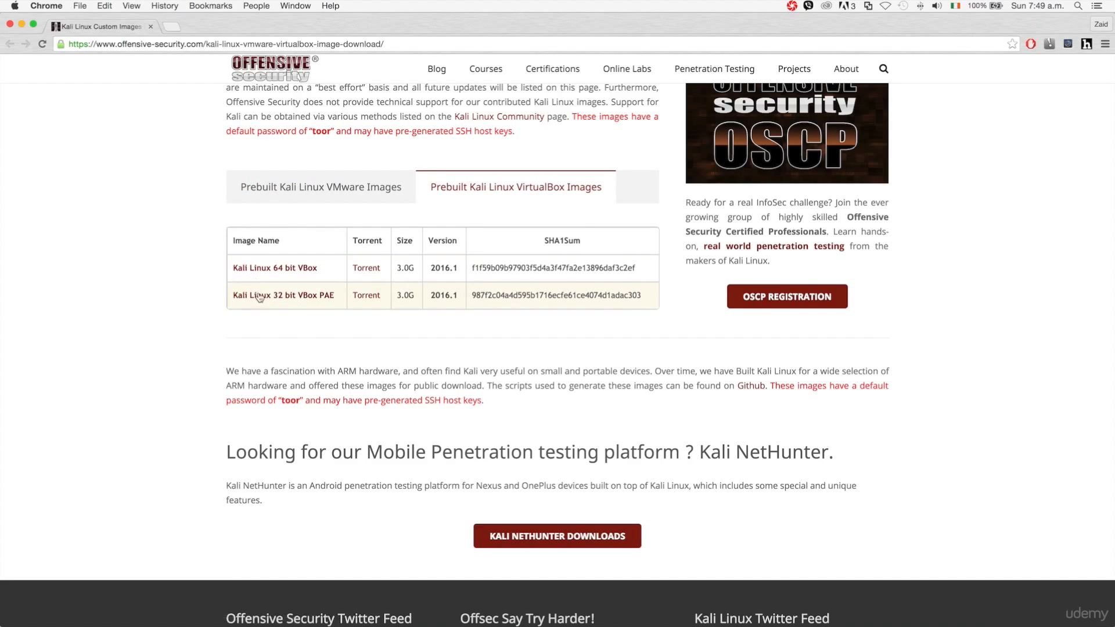
mouse_move(278, 302)
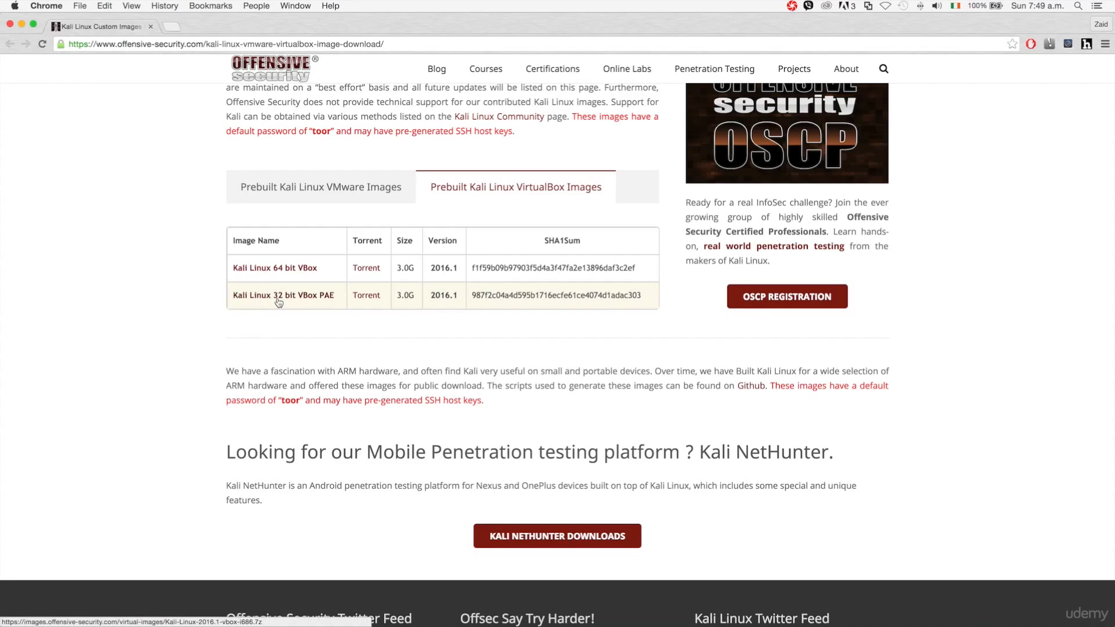
mouse_move(274, 268)
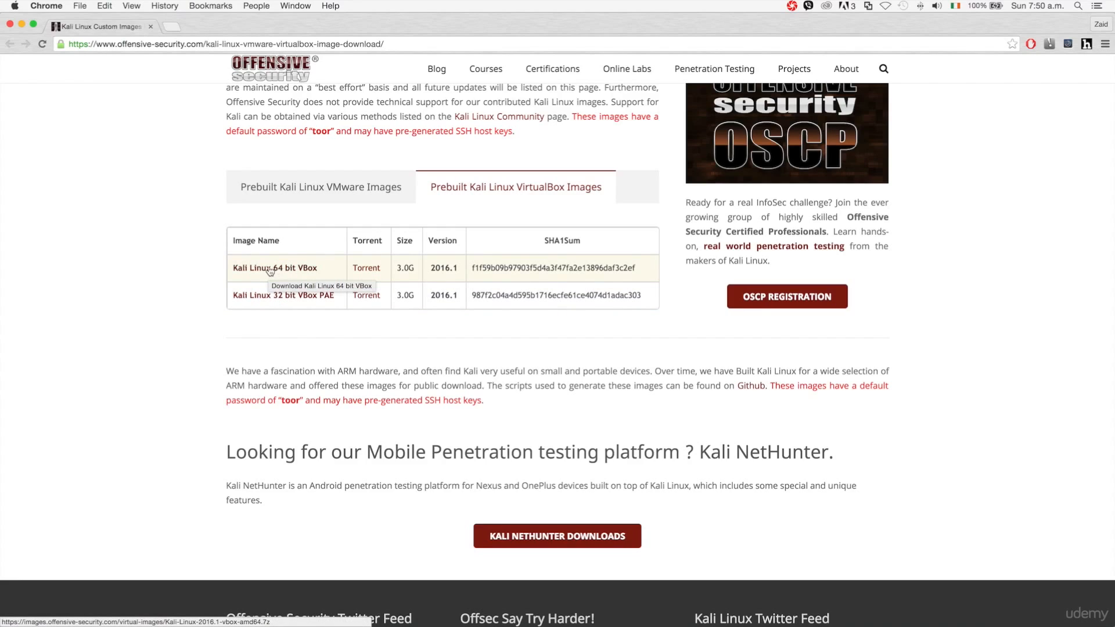
mouse_move(469, 222)
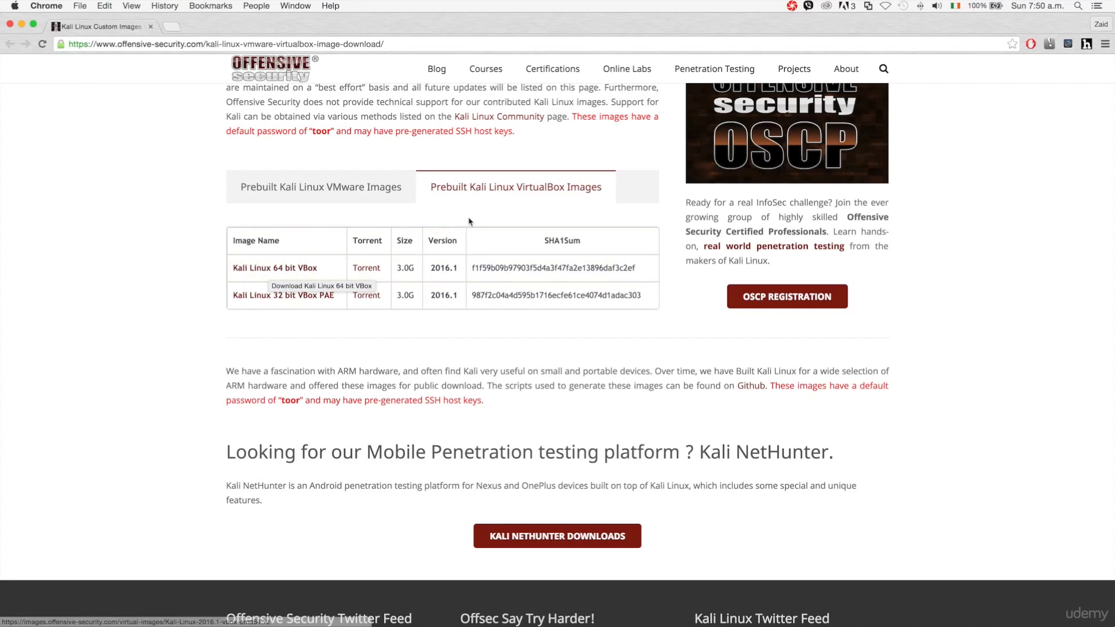
mouse_move(606, 186)
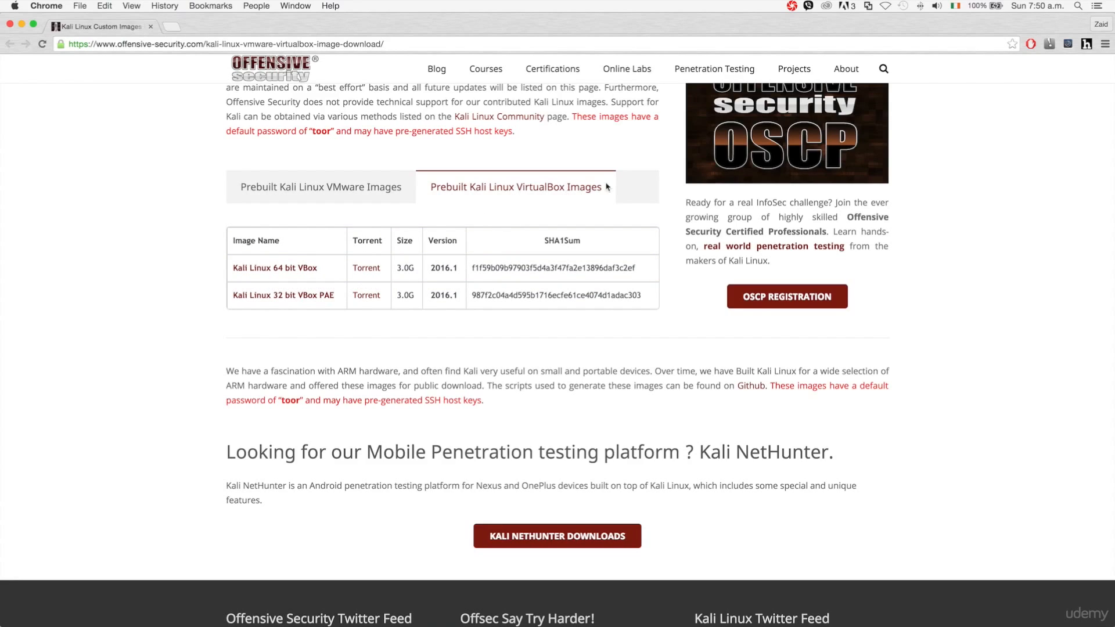
mouse_move(489, 193)
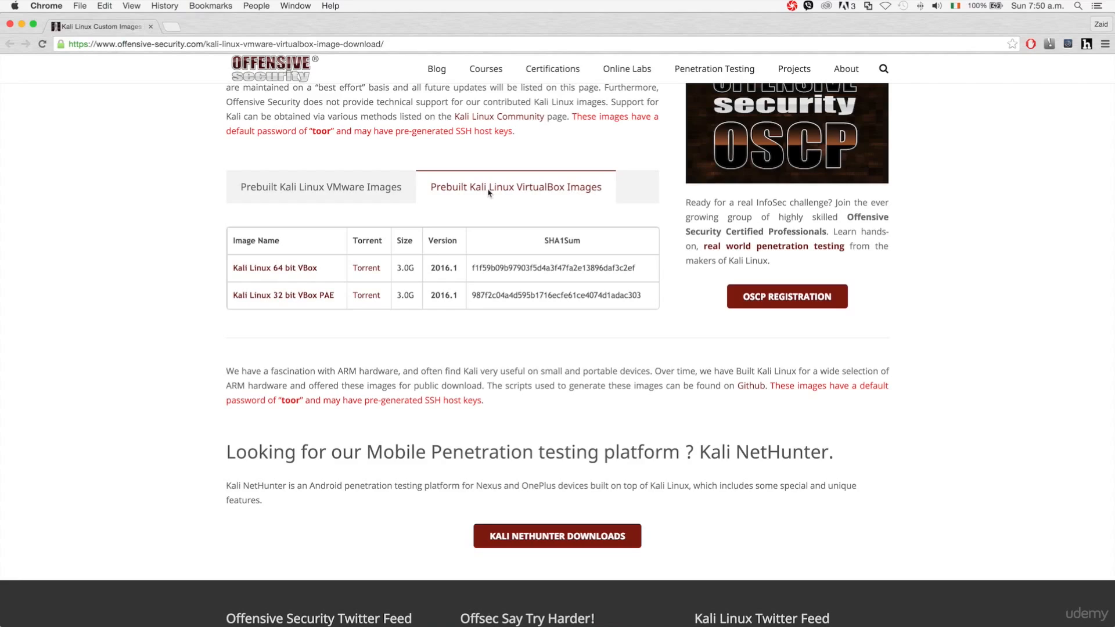
mouse_move(531, 199)
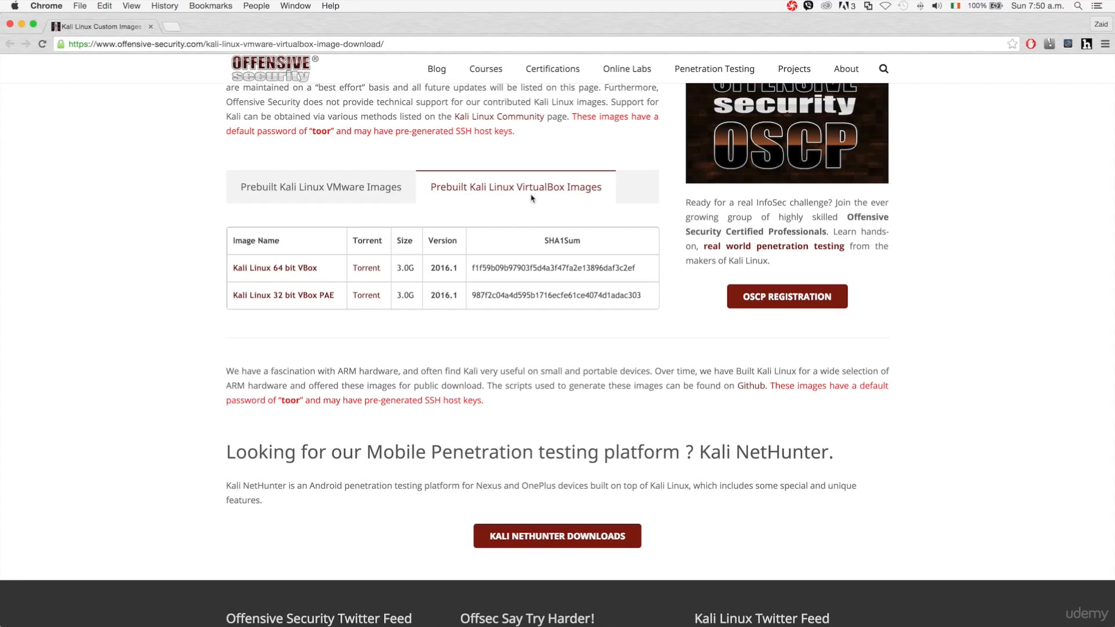
mouse_move(38, 60)
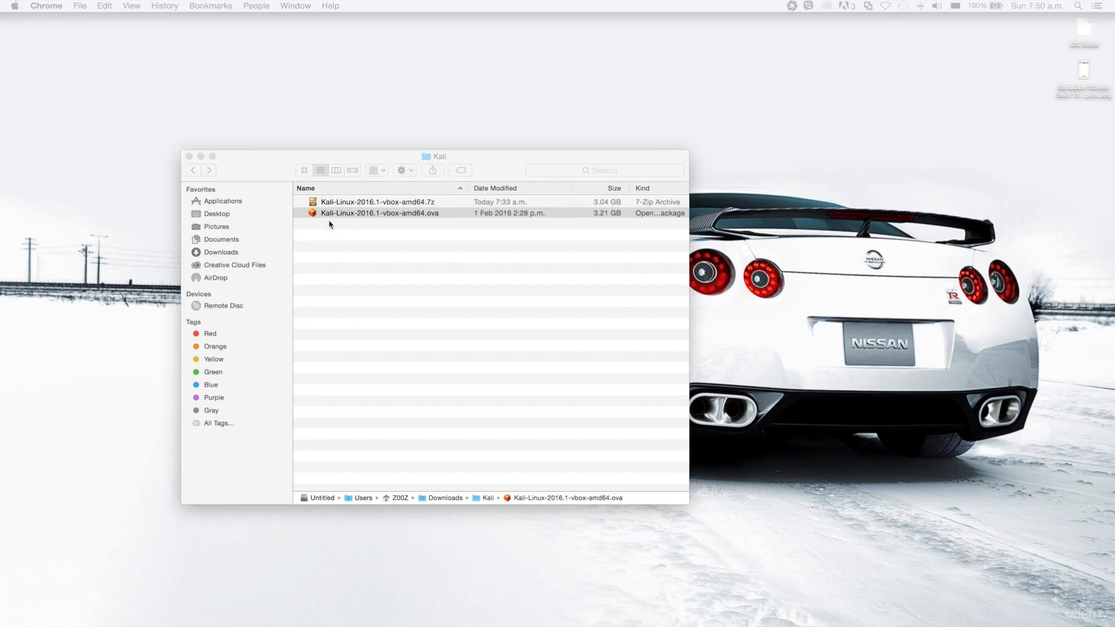
click(379, 213)
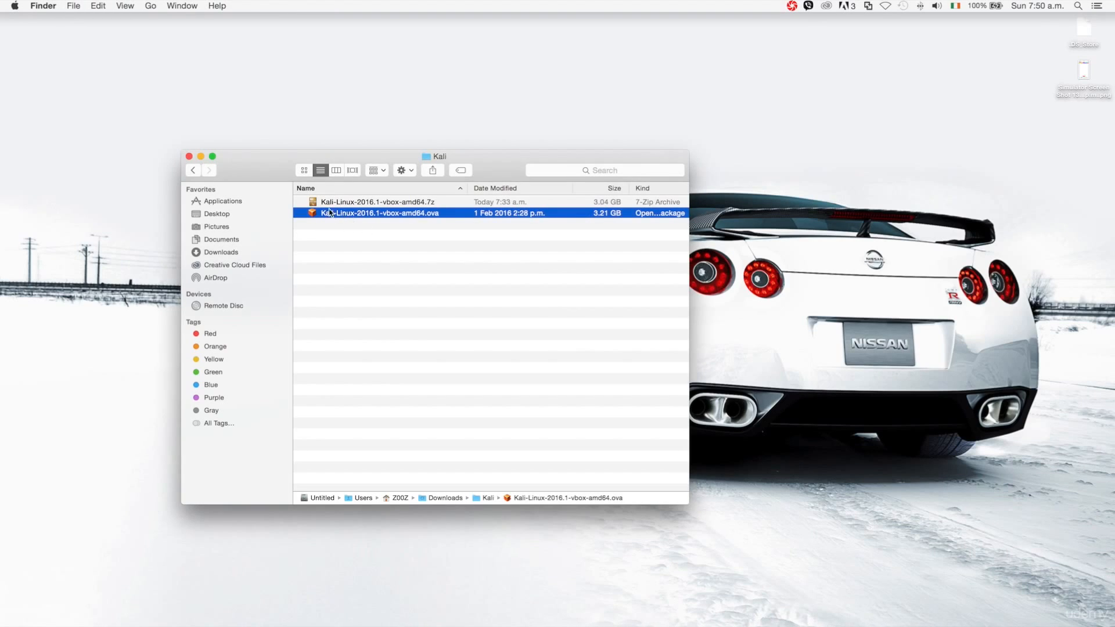
click(376, 202)
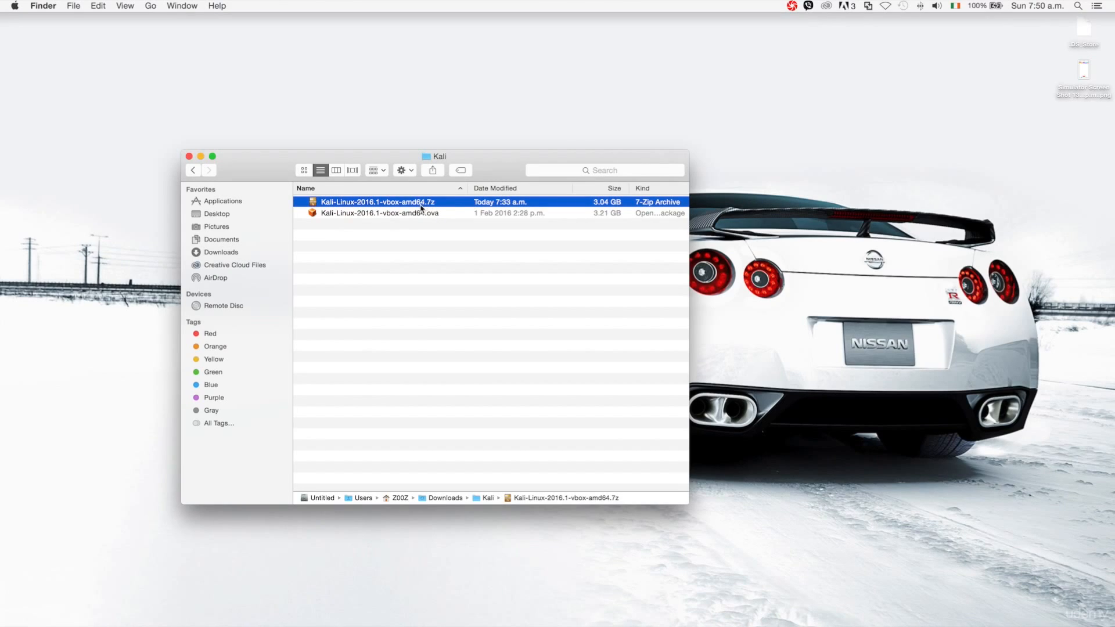
click(379, 213)
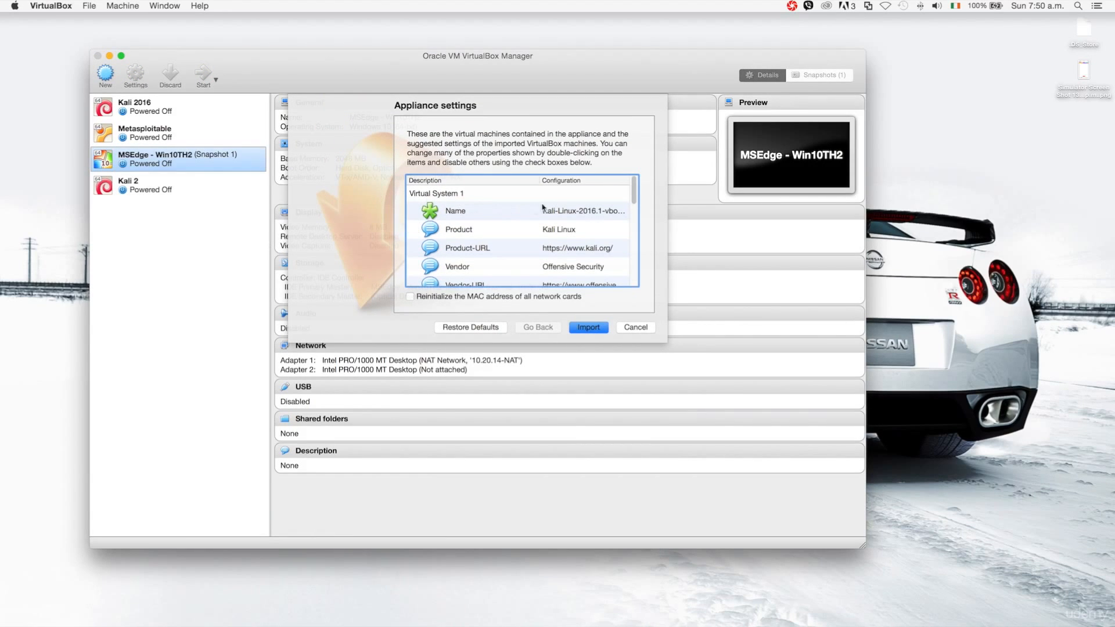
mouse_move(501, 200)
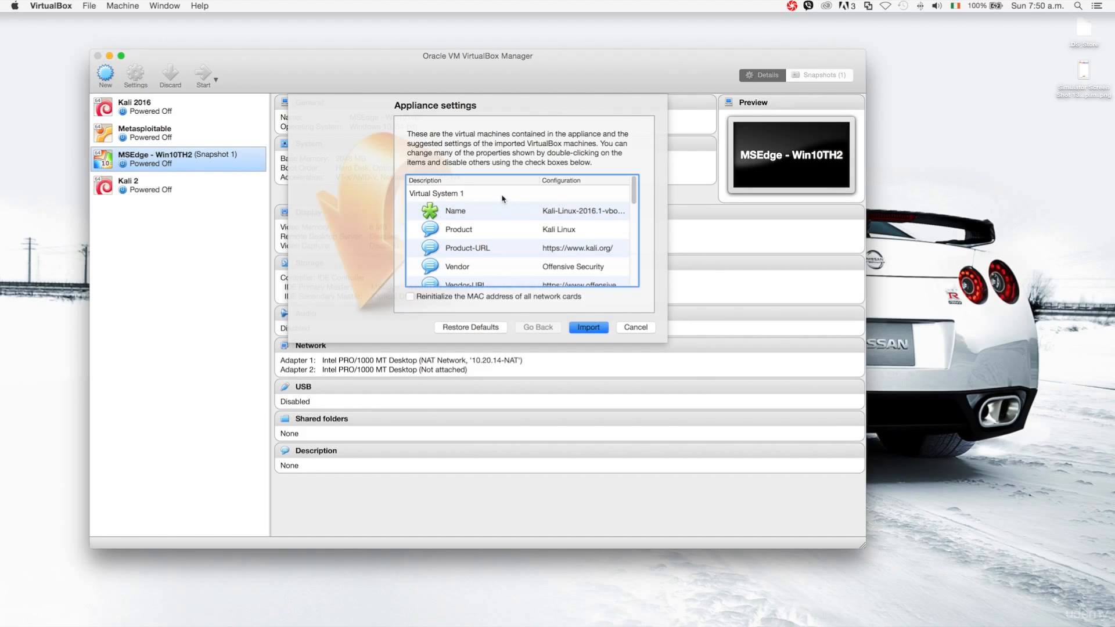
mouse_move(465, 195)
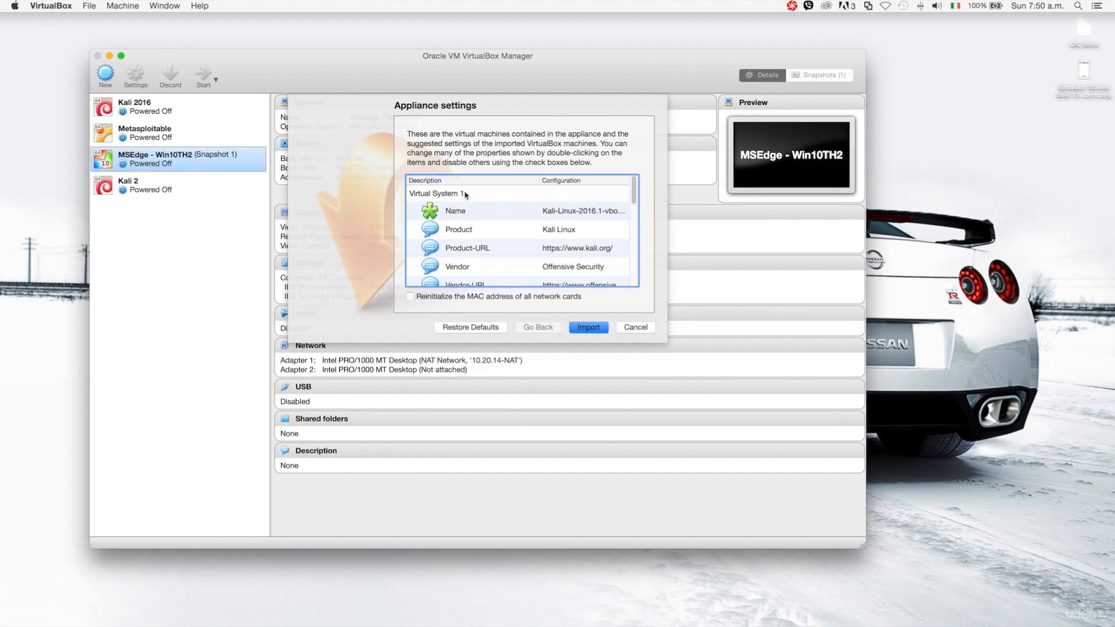
mouse_move(592, 279)
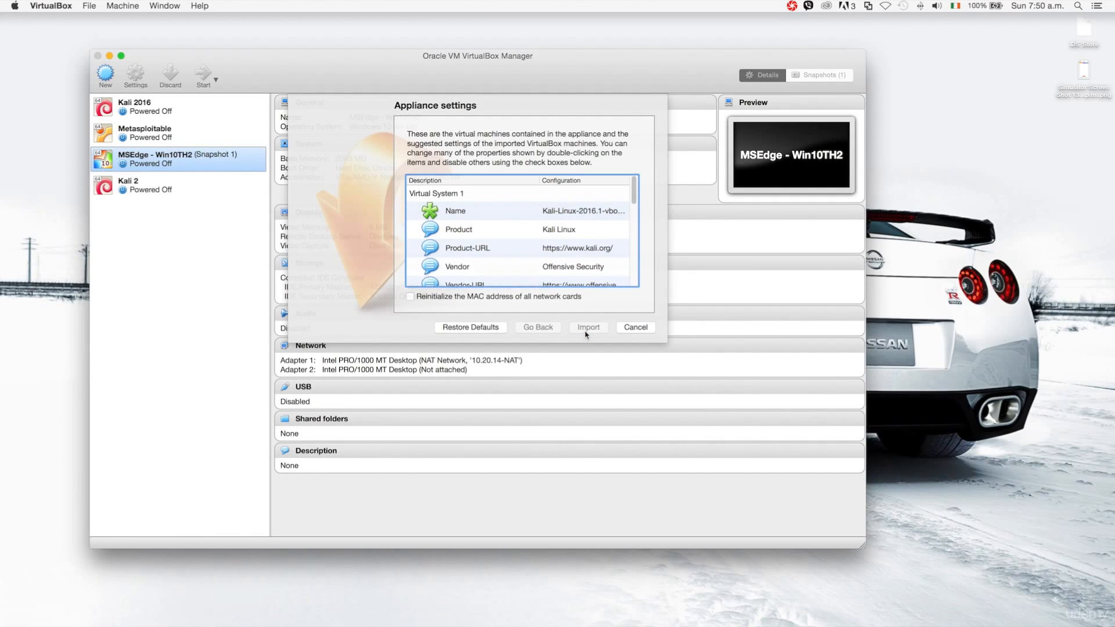
Import the Kali-Linux-2016.1-vbox-amd64 appliance from the Appliance settings dialog.
click(587, 327)
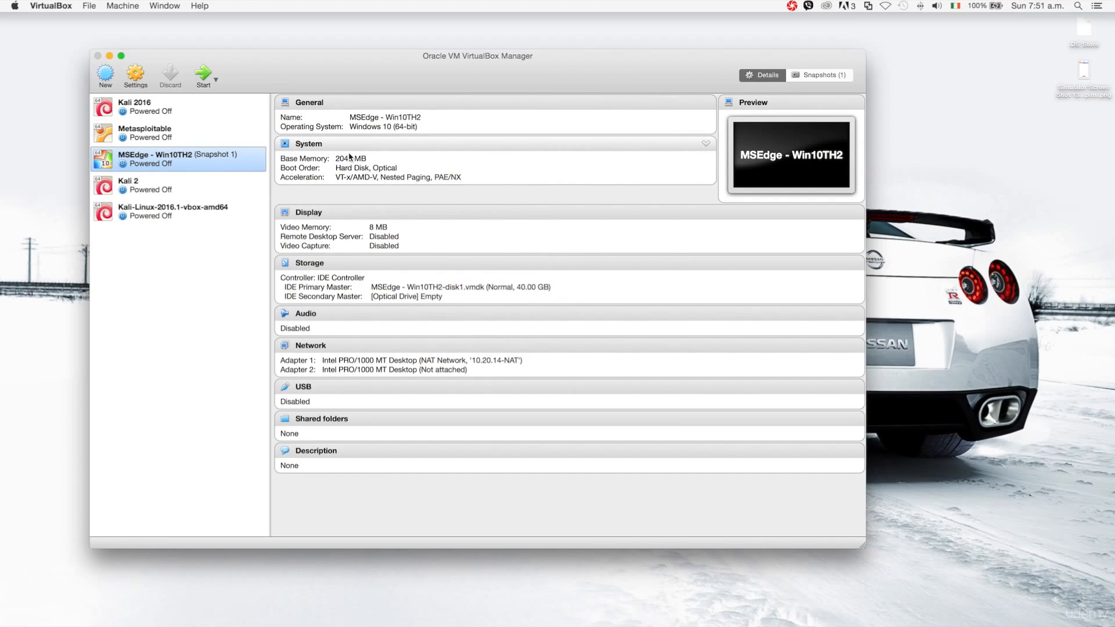
mouse_move(231, 216)
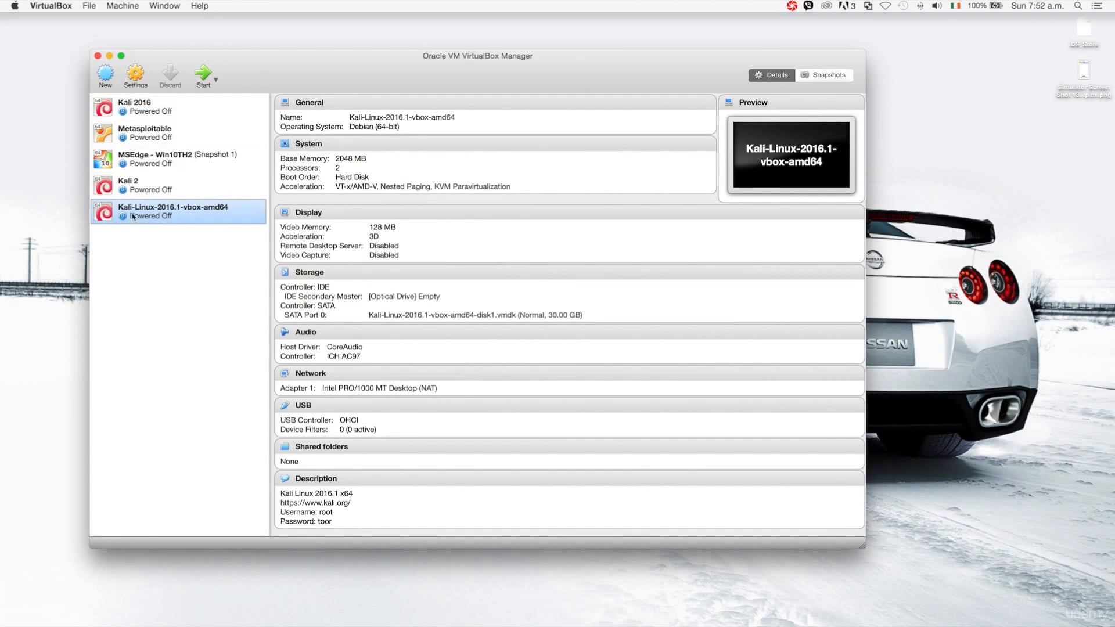
mouse_move(158, 216)
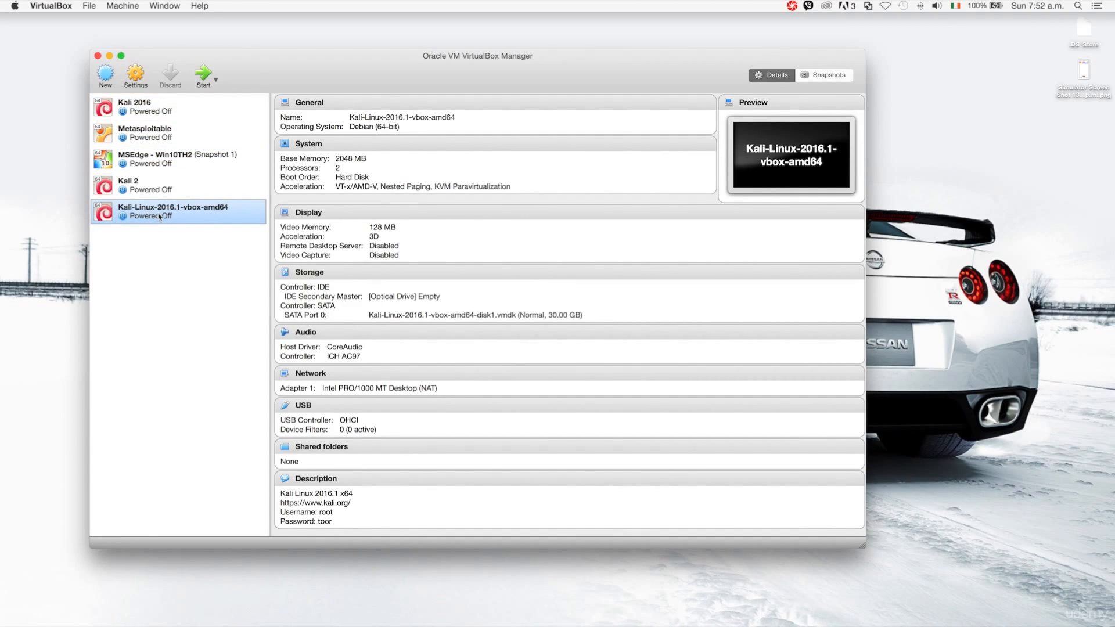
mouse_move(163, 213)
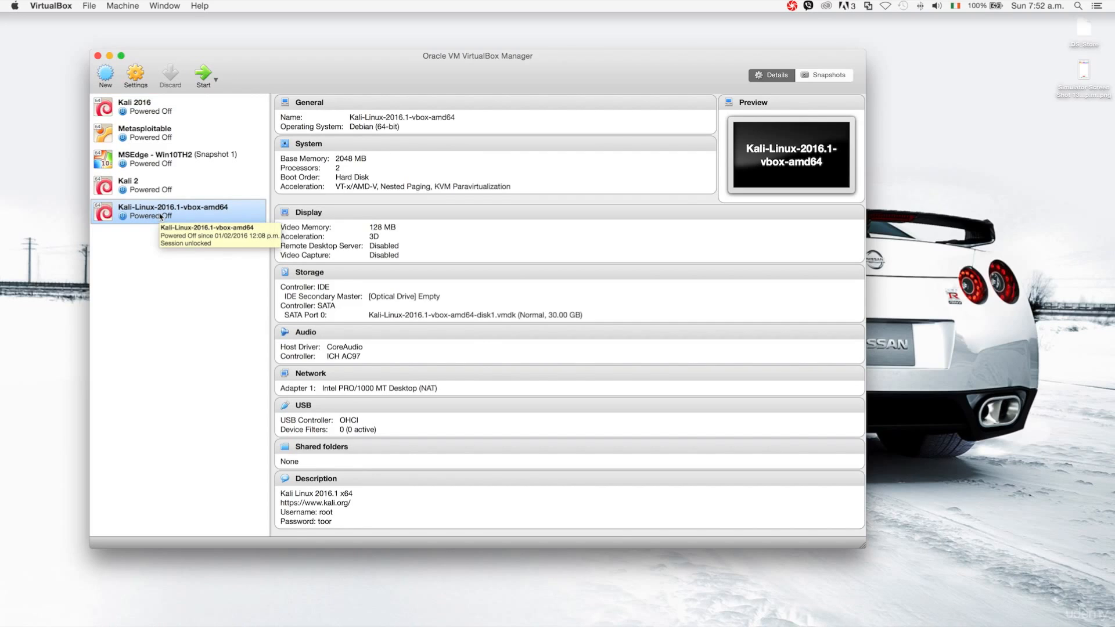
mouse_move(136, 75)
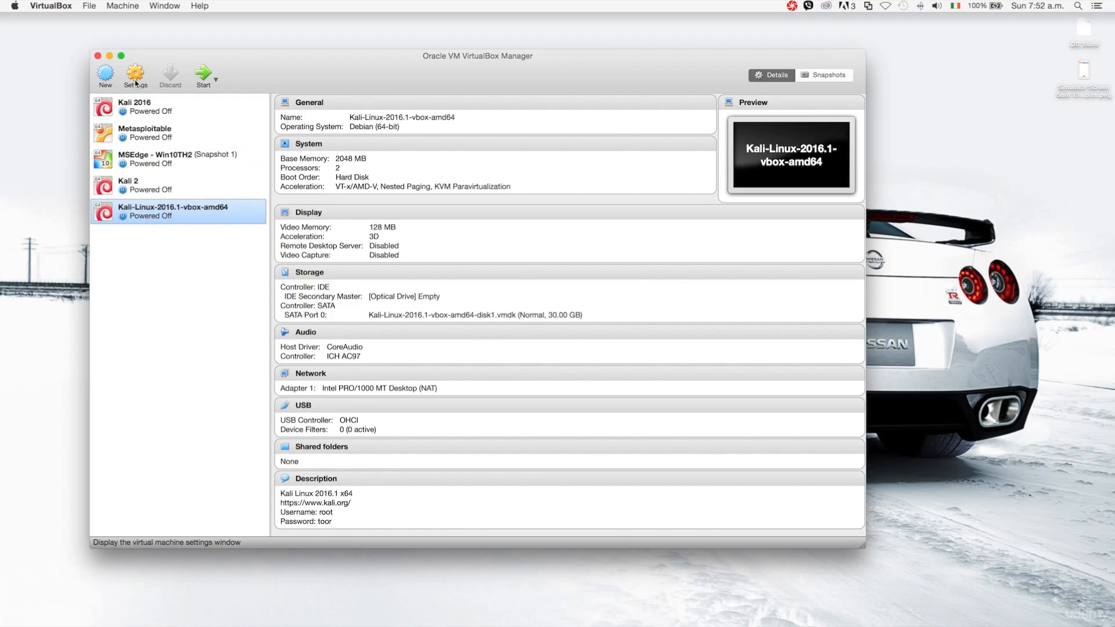
Open Settings for the Kali-Linux-2016.1-vbox-amd64 machine.
click(135, 74)
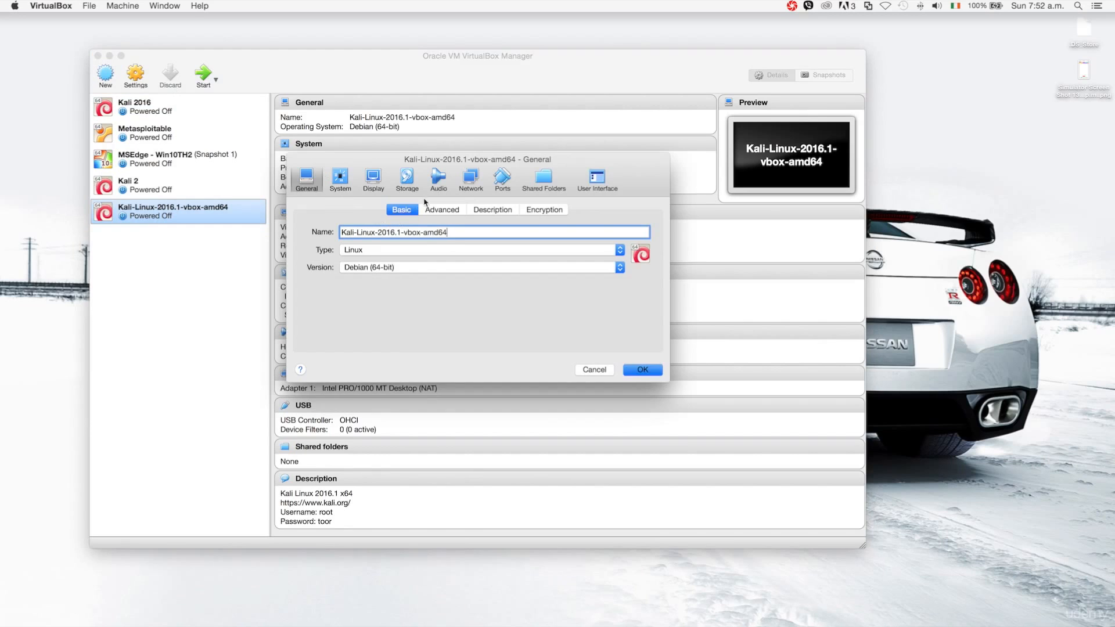
mouse_move(339, 180)
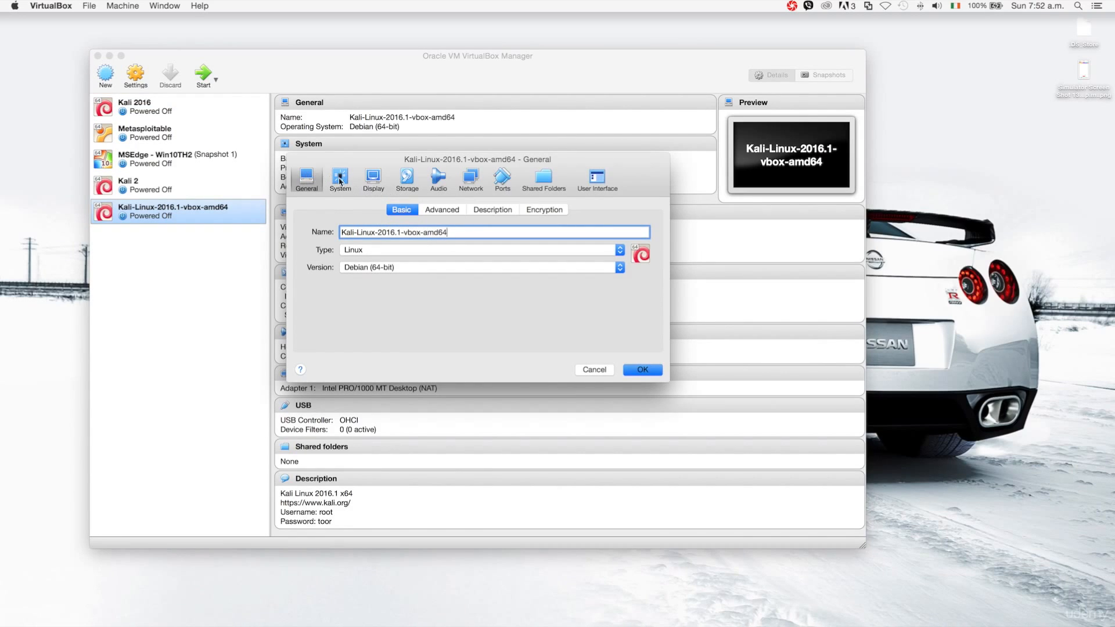
mouse_move(359, 187)
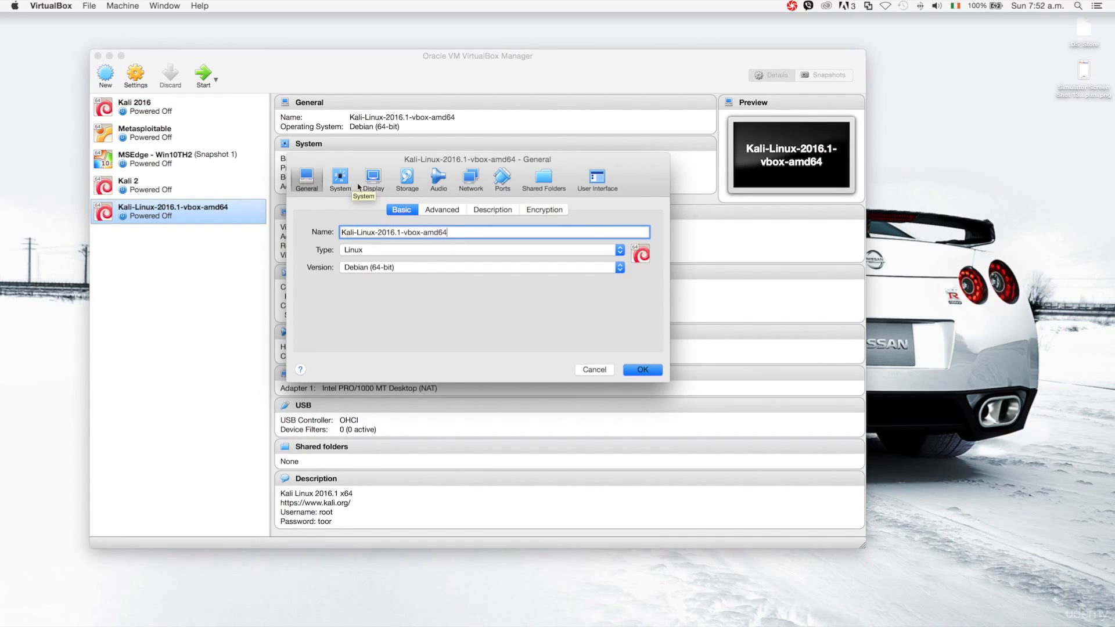
mouse_move(368, 197)
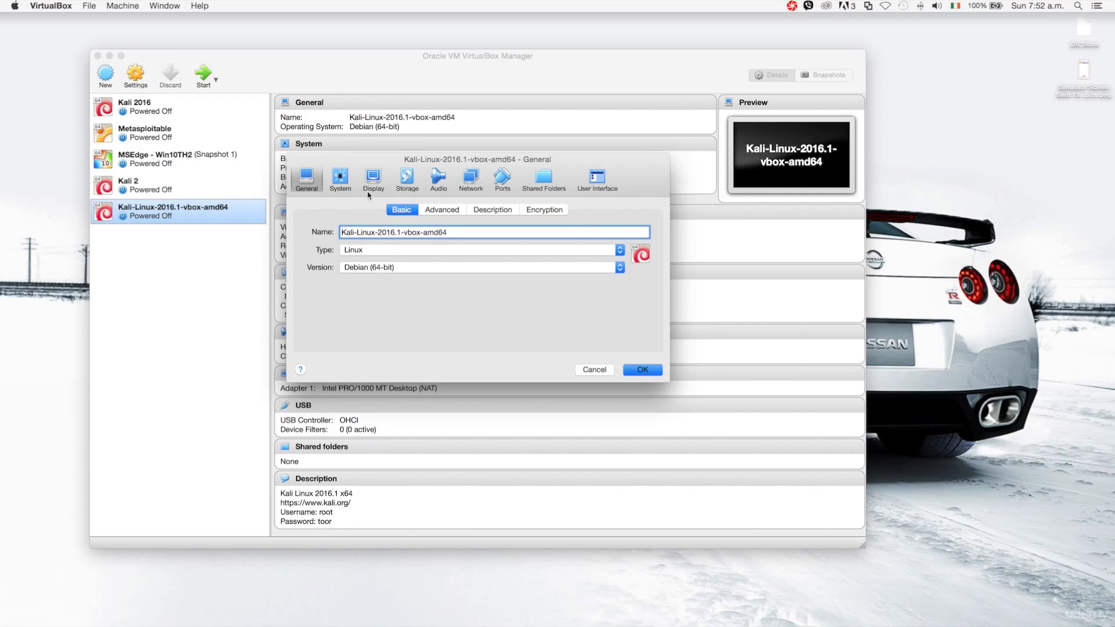
Check 2048 MB memory and 2 processors, then attach Adapter 1 to NAT Network 10.20.14-NAT.
click(339, 180)
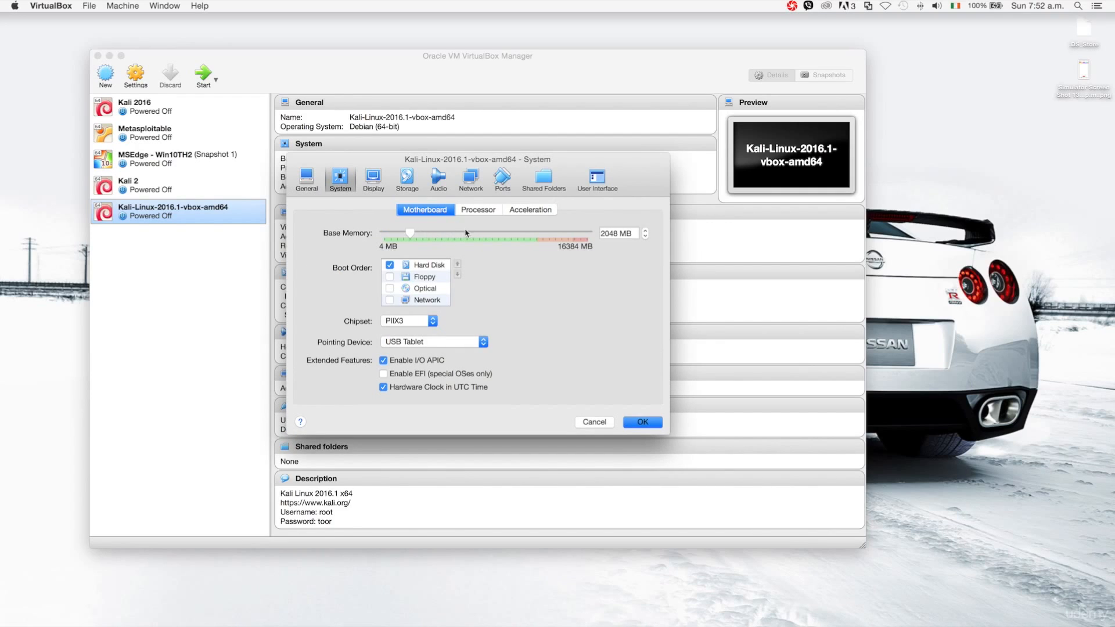
click(477, 209)
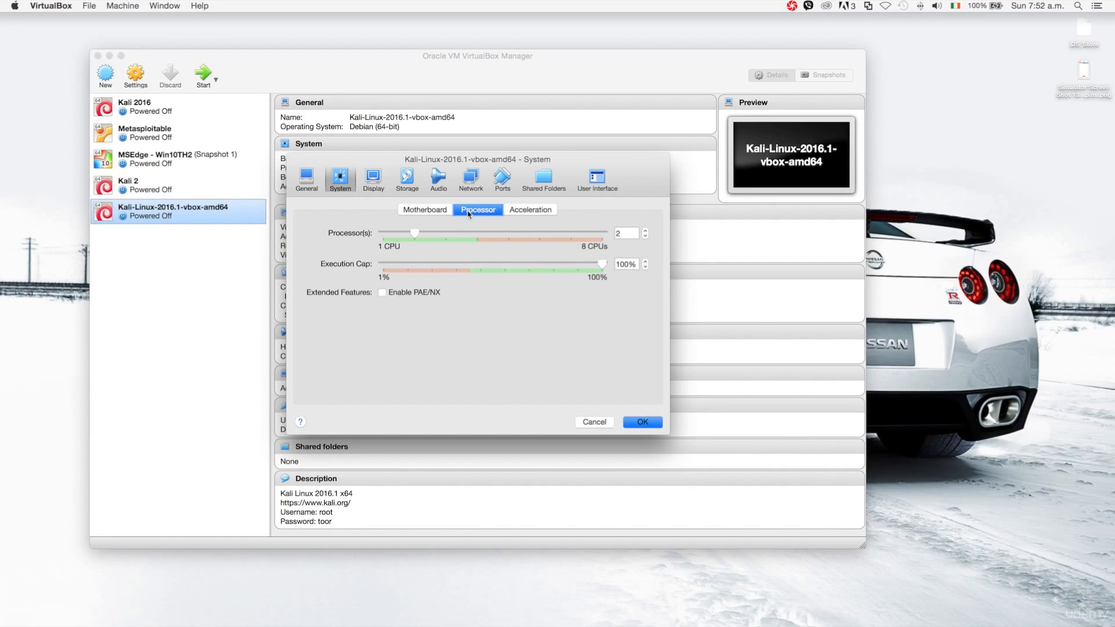
mouse_move(405, 229)
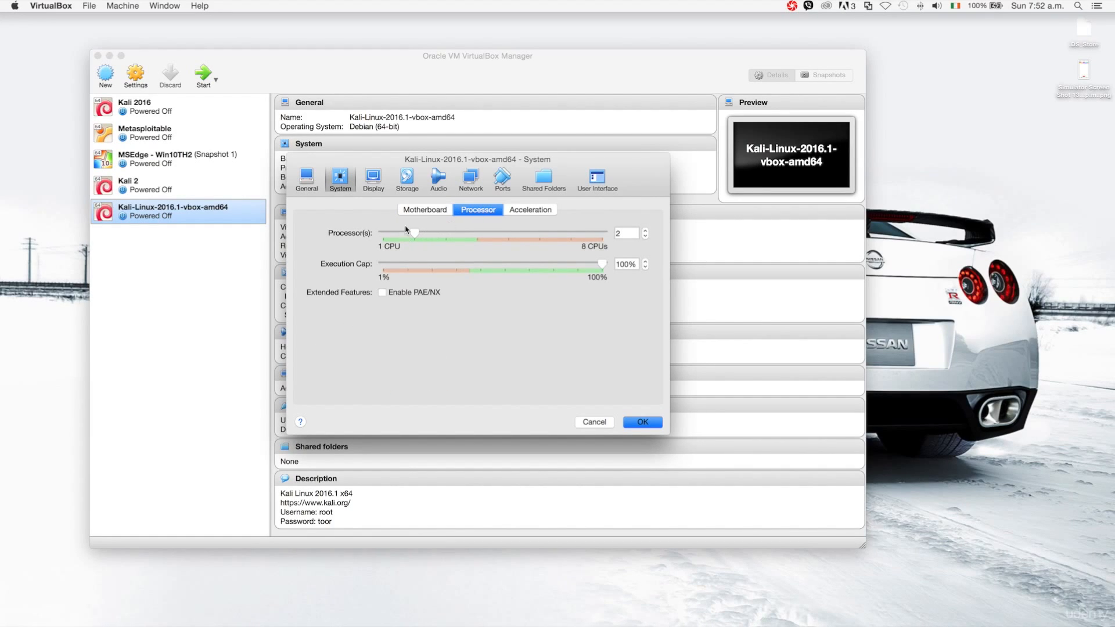
click(470, 178)
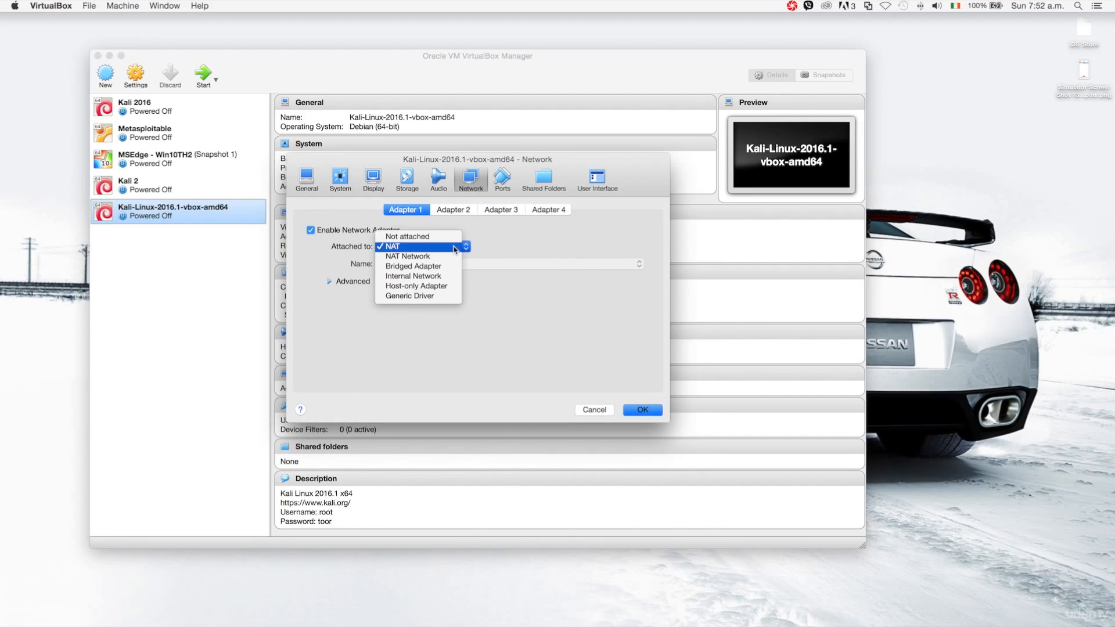
click(408, 256)
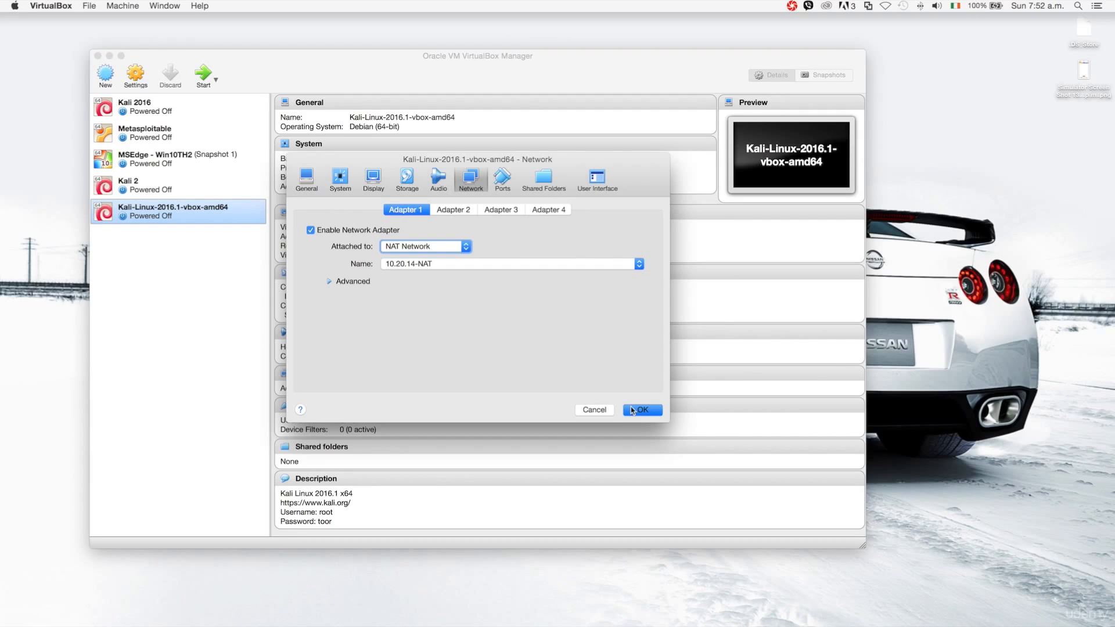
click(641, 410)
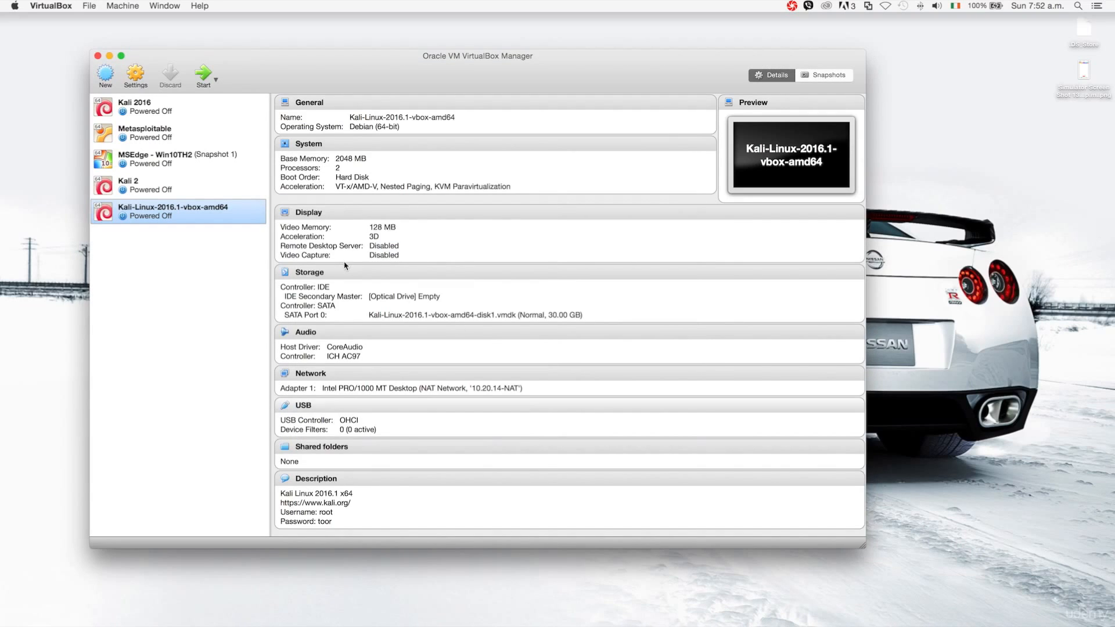
mouse_move(203, 76)
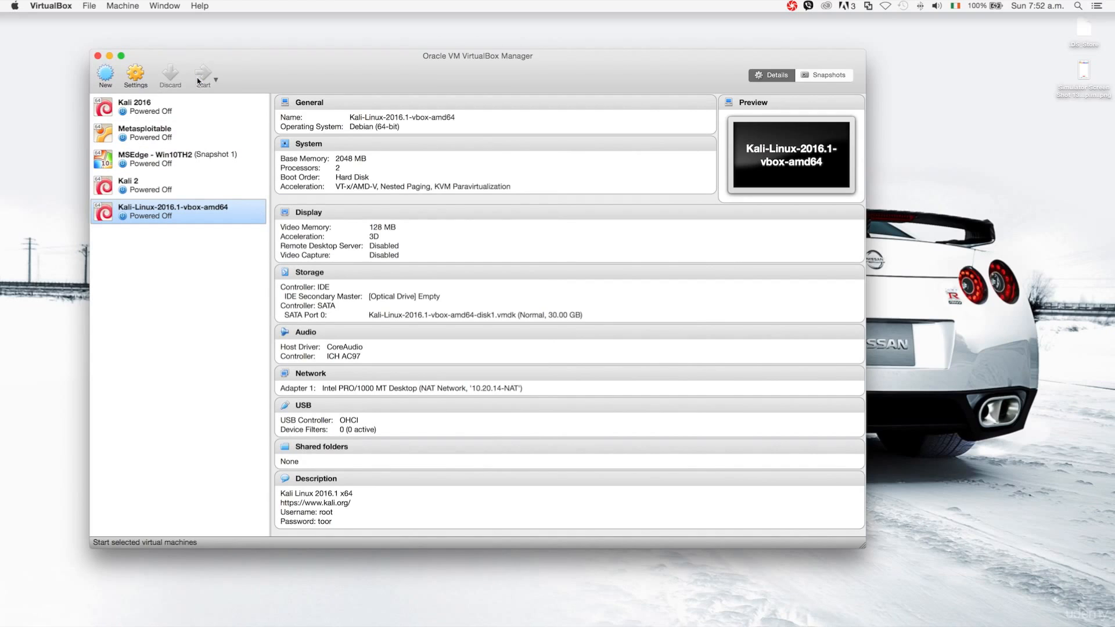
Start the Kali VM and boot the default Kali GNU/Linux GRUB entry.
click(202, 74)
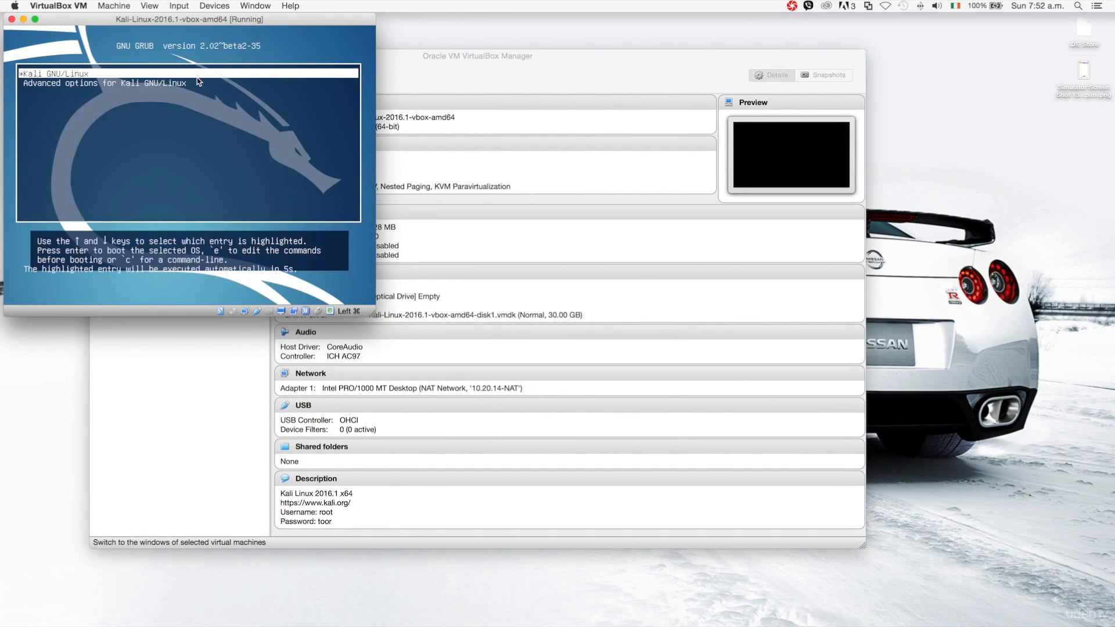
key(Return)
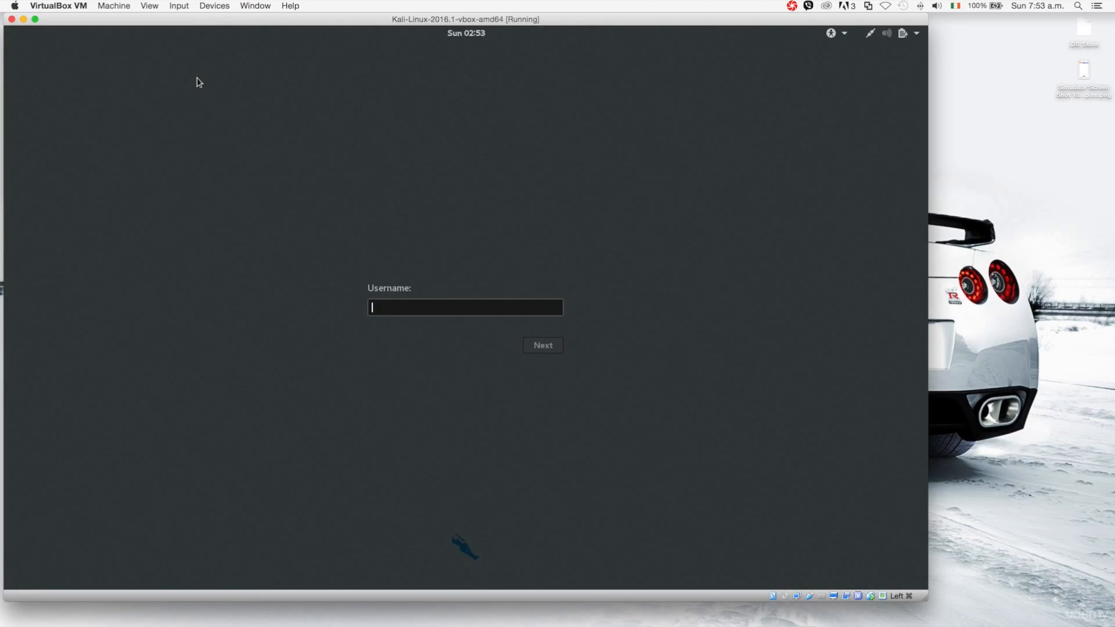
click(541, 345)
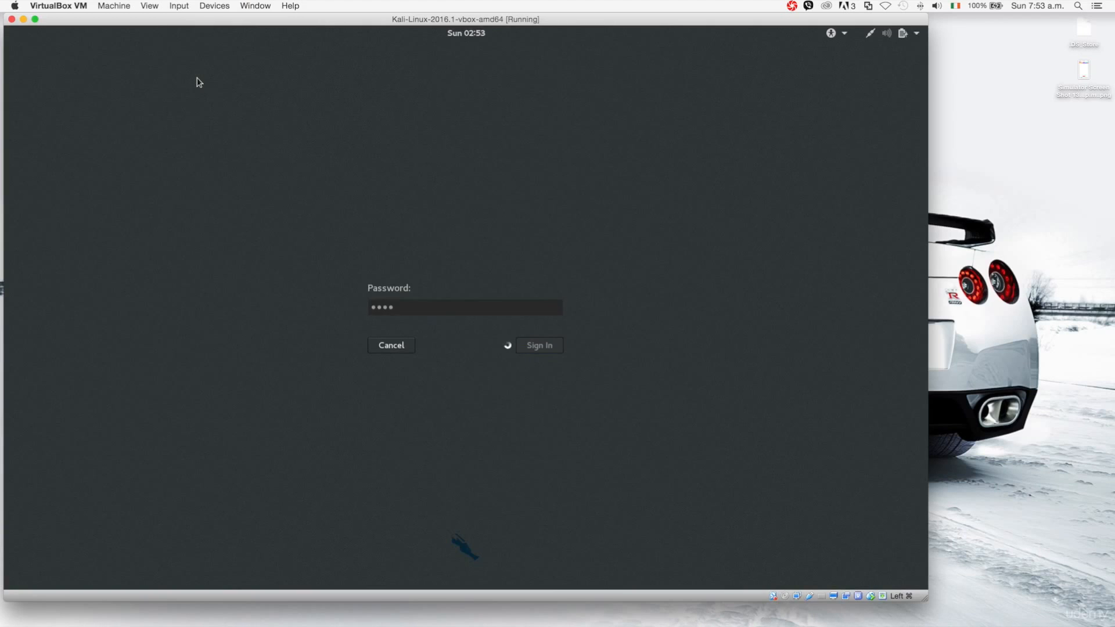
click(538, 345)
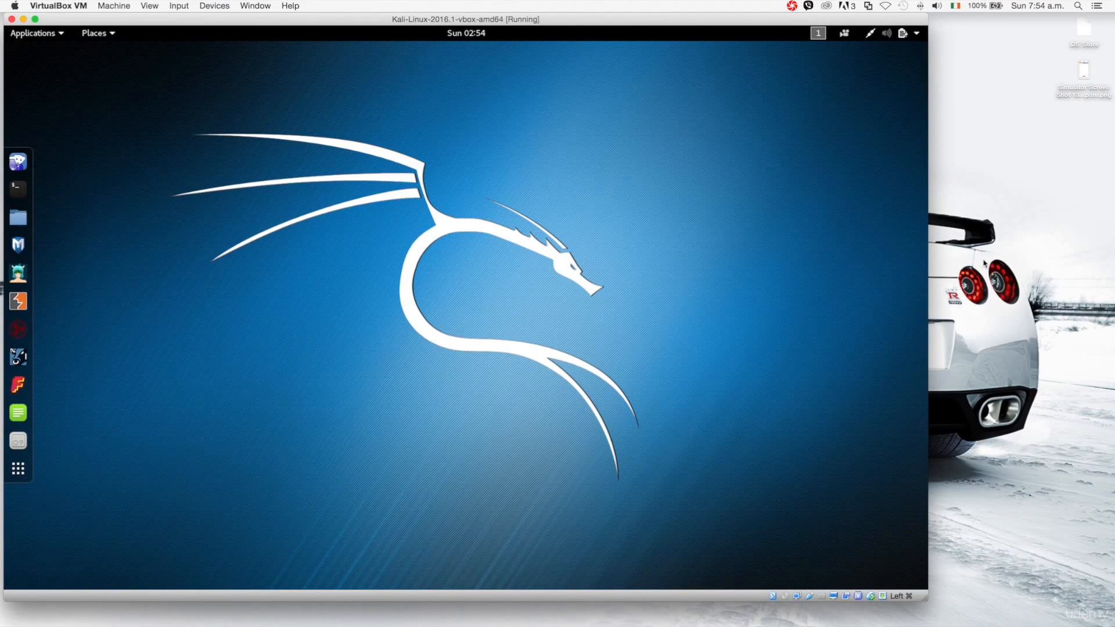
mouse_move(719, 238)
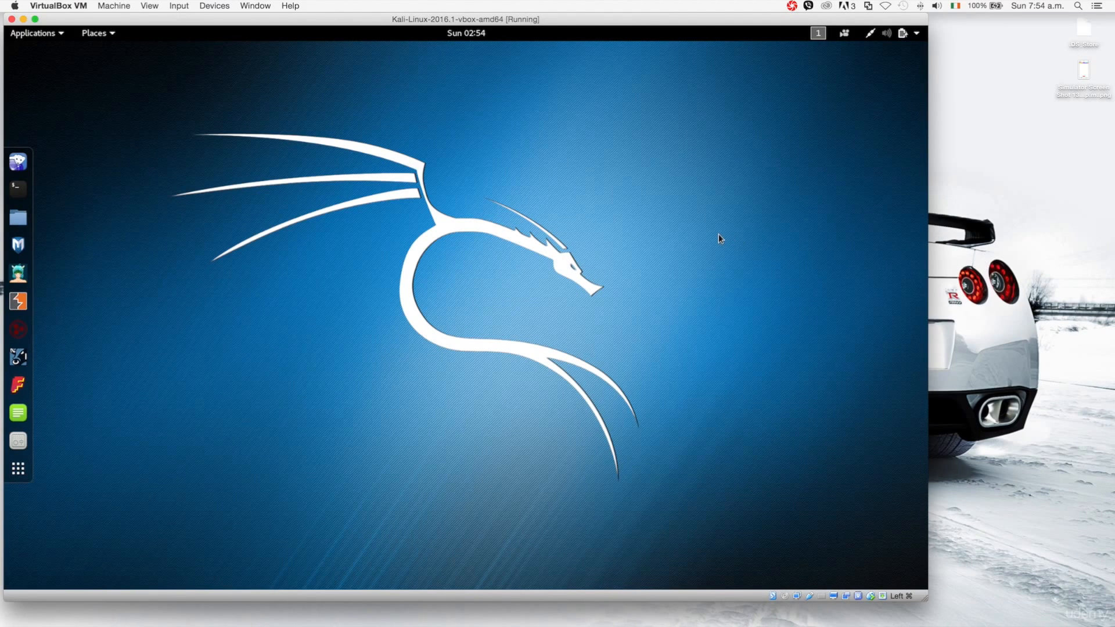